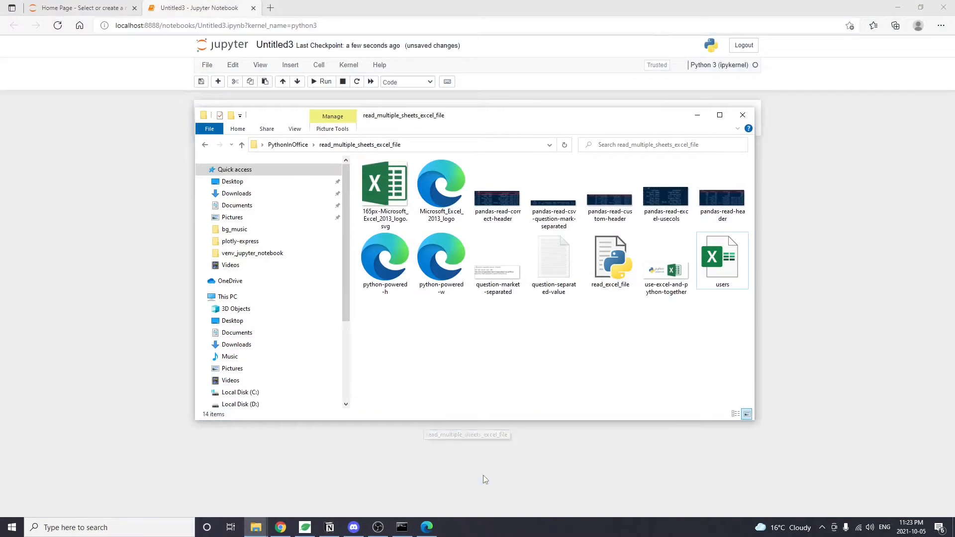
# Step: Open the users Excel workbook from the read_multiple_sheets_excel_file folder
pyautogui.doubleClick(722, 256)
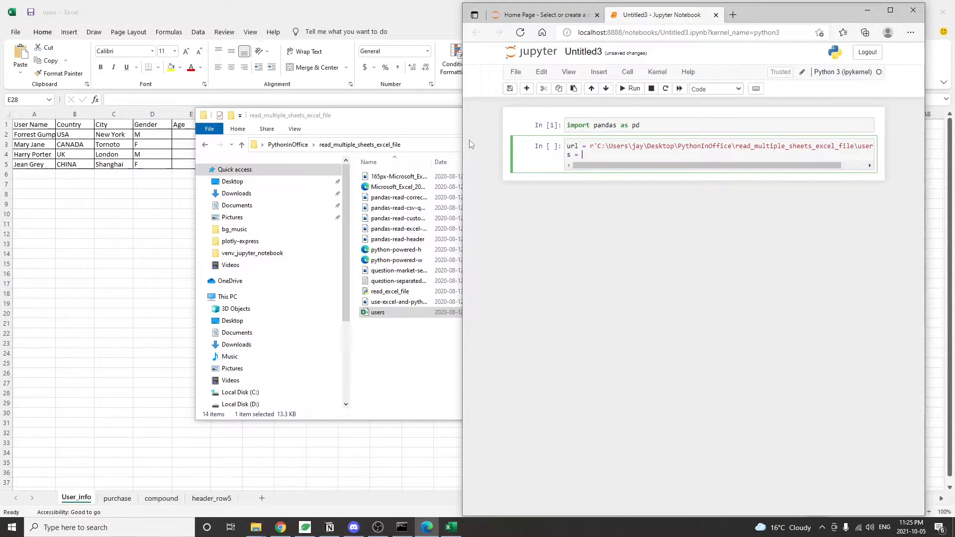
# Step: Read sheet 0 with pd.read_excel(url, sheet_name=0) into s and display it
pyautogui.write('pd.read_excel(url, s')
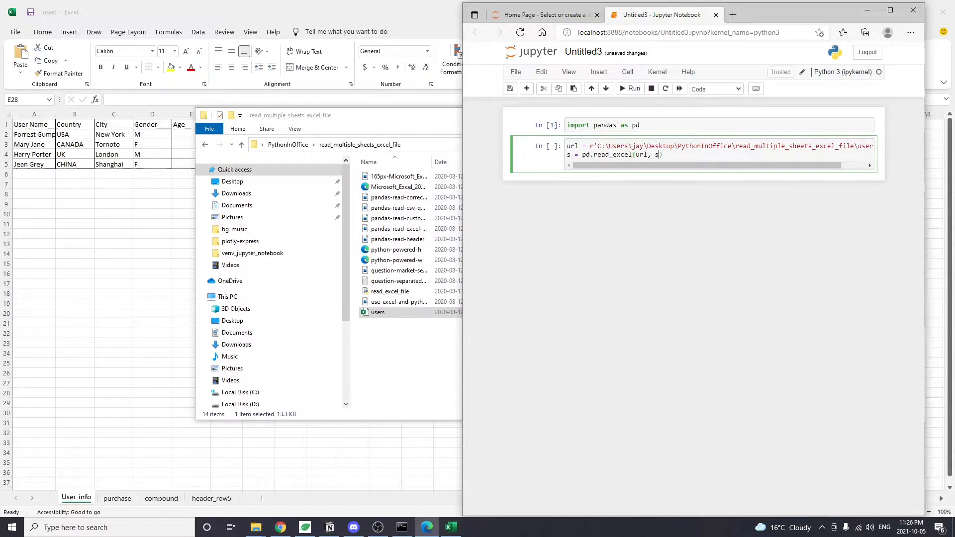
pyautogui.write('heet_name = 0')
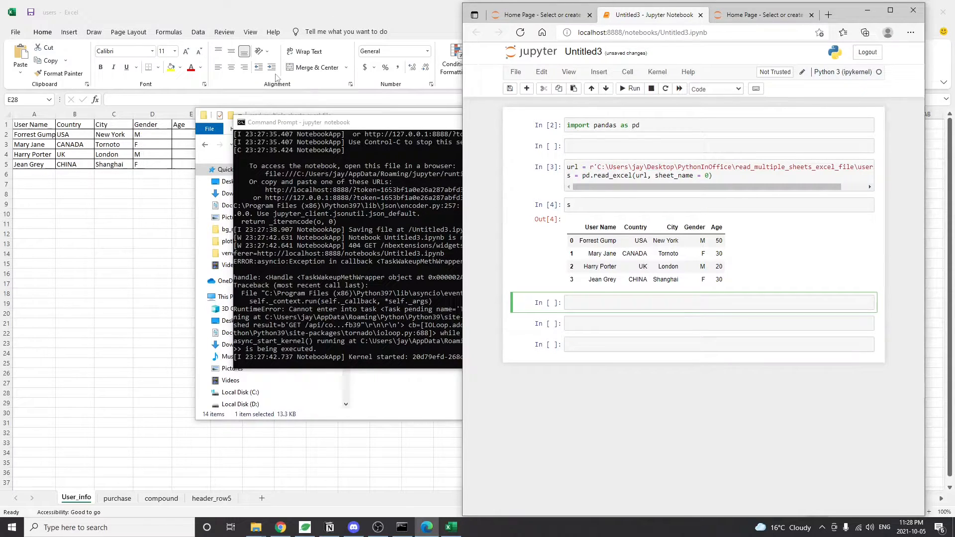
# Step: Read the 'purchase' sheet into s_2 with sheet_name='purchase' and display it
pyautogui.write('s_2 = pd.read')
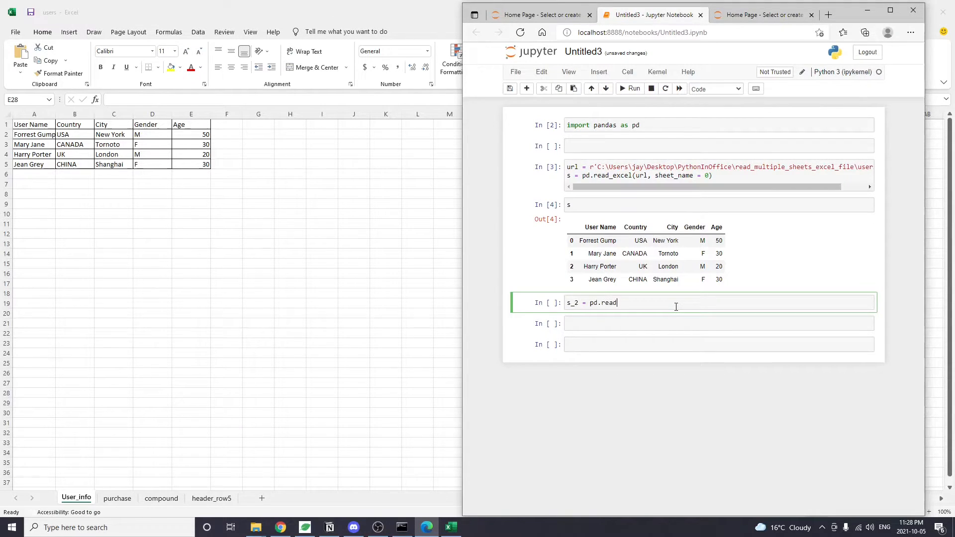
pyautogui.write("_excel(url, sheet_name = '")
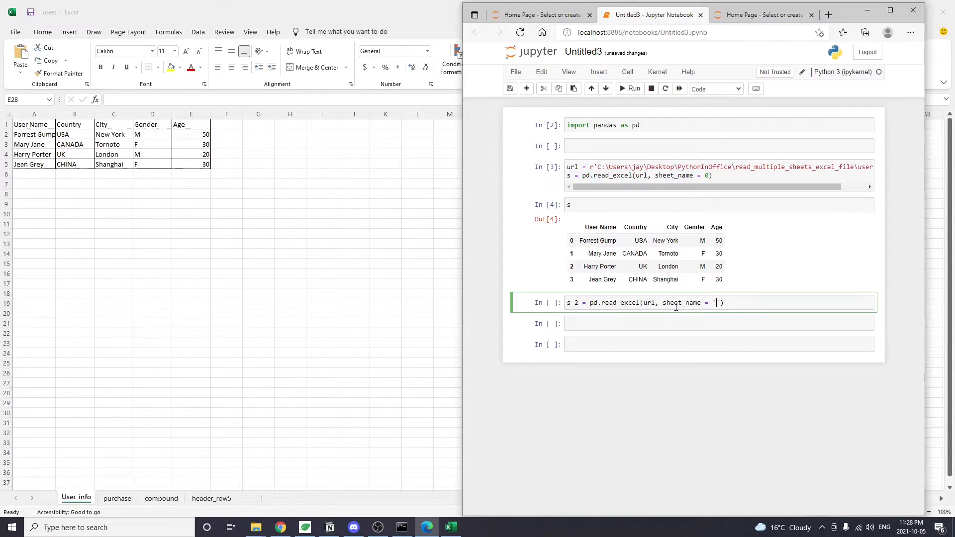
pyautogui.write('purchase')
pyautogui.click(718, 323)
pyautogui.write('s_2')
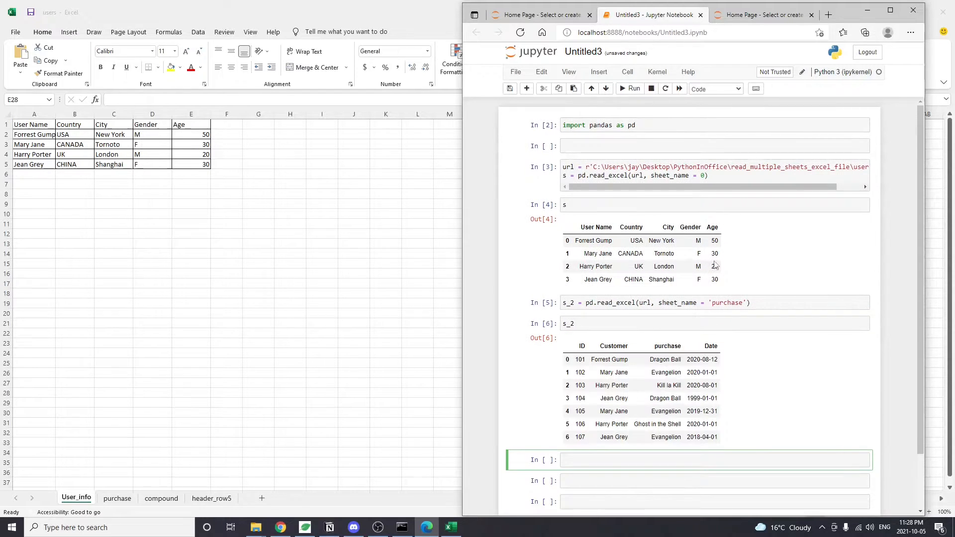
pyautogui.click(117, 499)
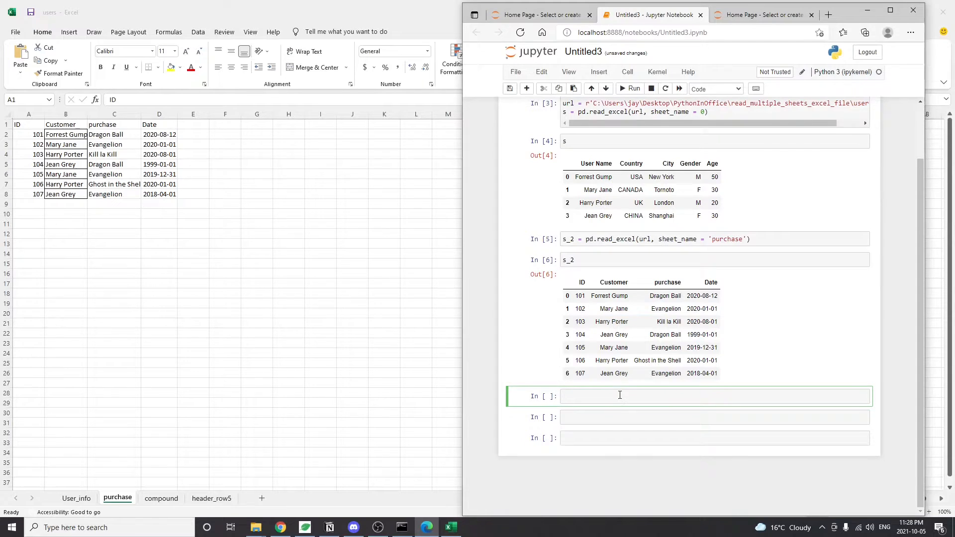
# Step: Read sheet index 2 into s_3 with sheet_name=2 and display it
pyautogui.write('s_3 = p')
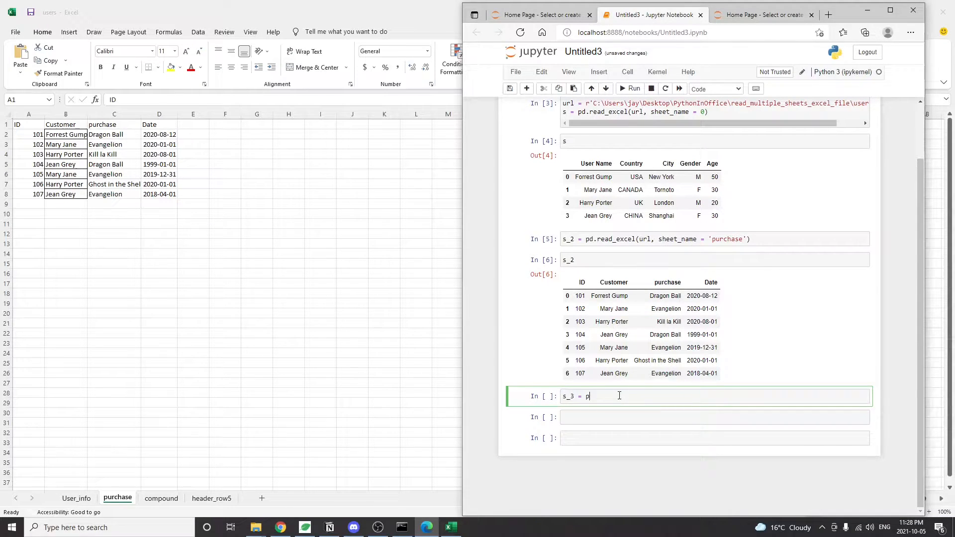
pyautogui.write('d.read_excel(')
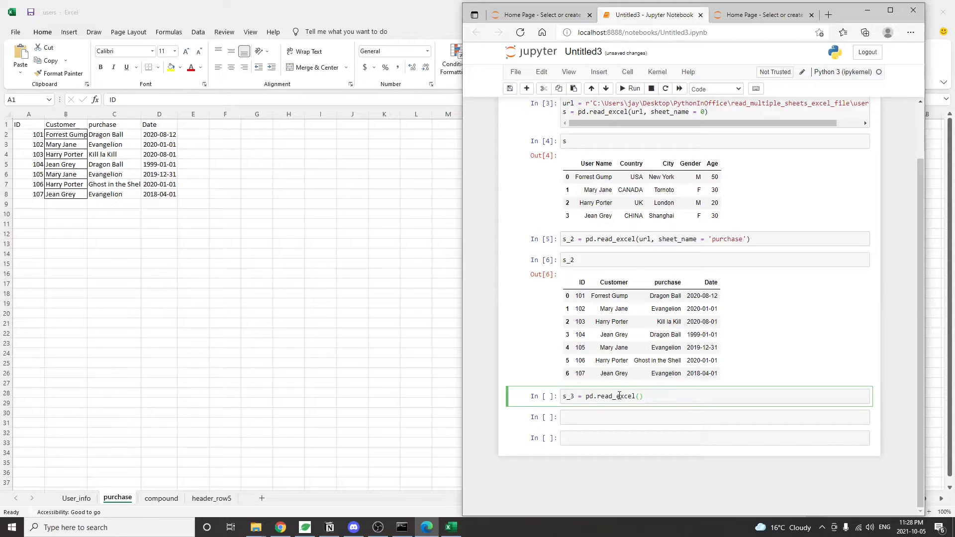
pyautogui.write('url,')
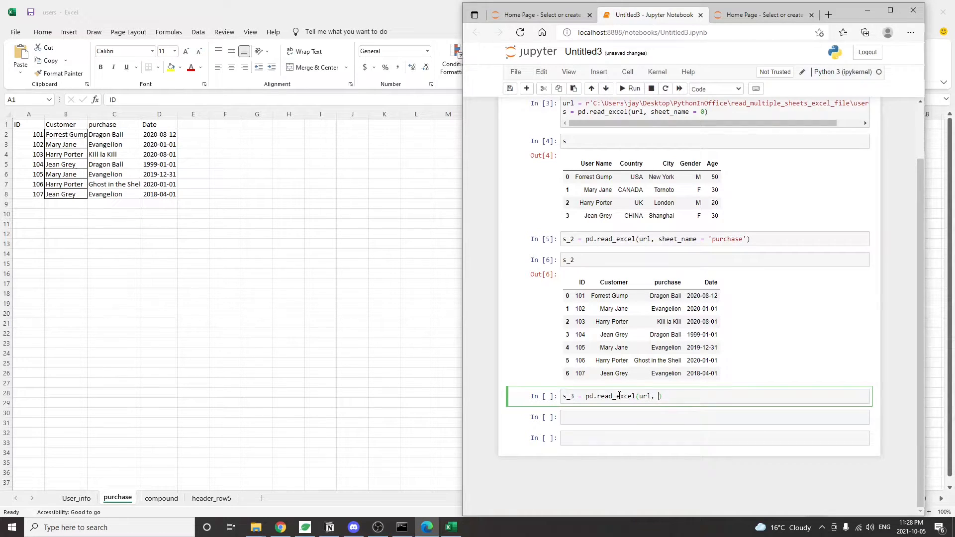
pyautogui.write('sheet_name = 2')
pyautogui.click(715, 438)
pyautogui.write('ss = pd.read_excel(')
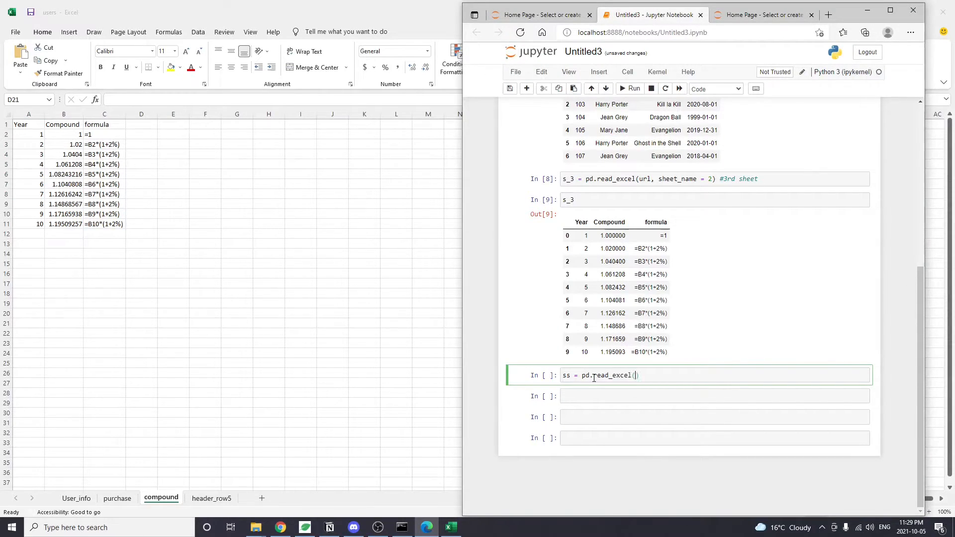
# Step: Load sheets [0,1,2] into the dictionary ss and display it
pyautogui.write('url, sheet_')
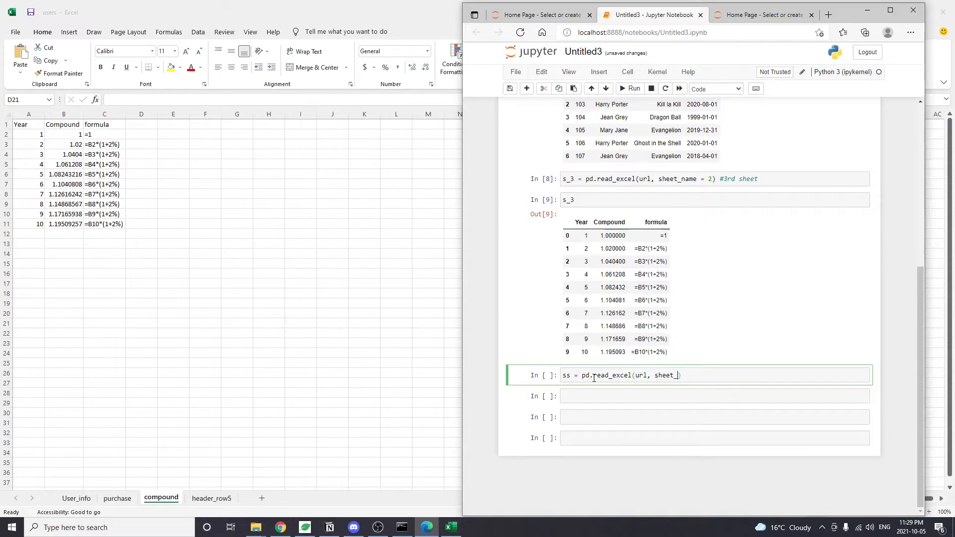
pyautogui.write('ame =')
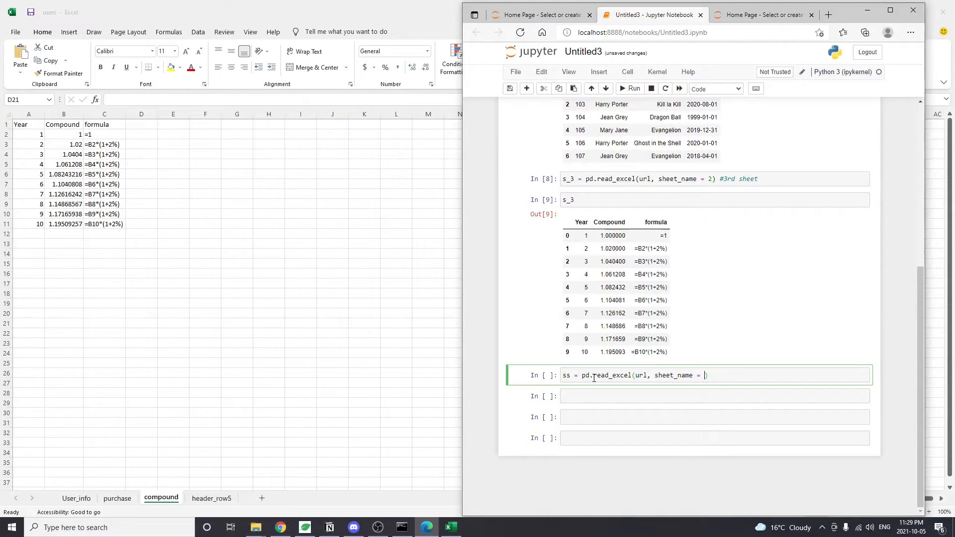
pyautogui.write('[0,1,2')
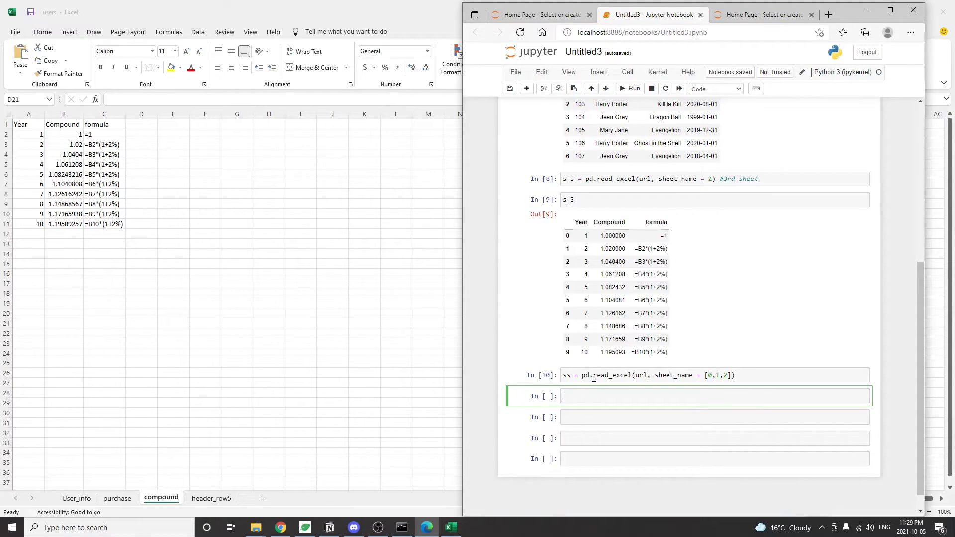
pyautogui.write('ss')
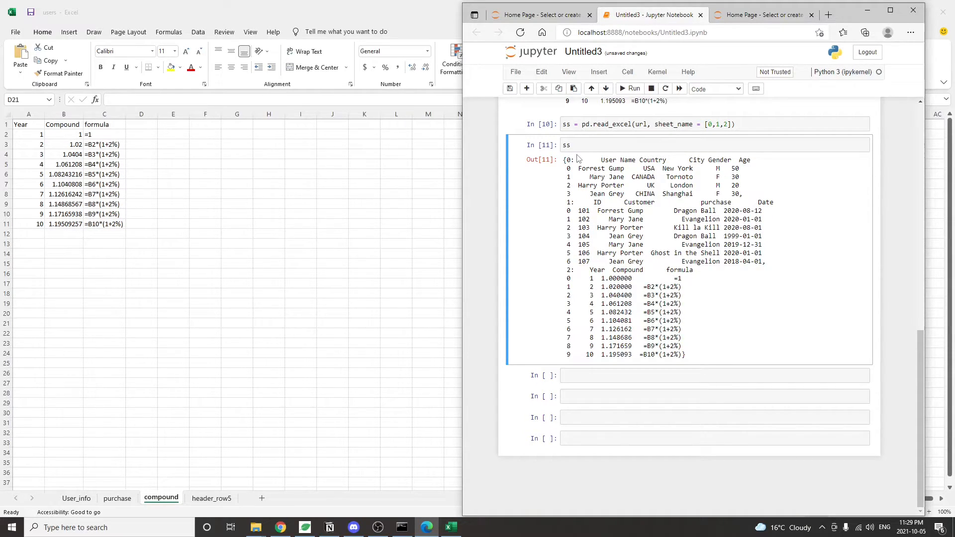
# Step: Display ss[1] to show the purchase sheet
pyautogui.click(662, 375)
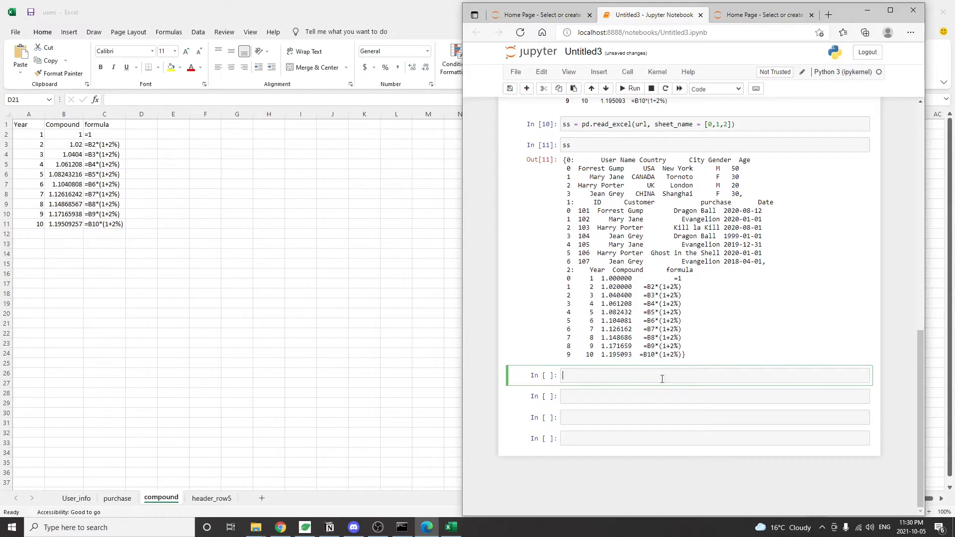
pyautogui.write('ss[1')
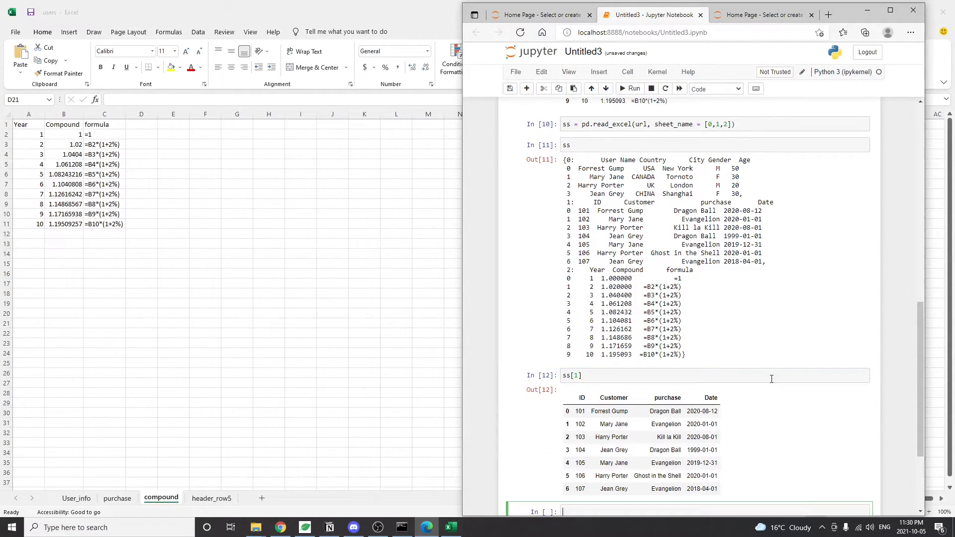
pyautogui.scroll(-3)
pyautogui.write('ss_2 = pd.read_excel(url, sheet_name')
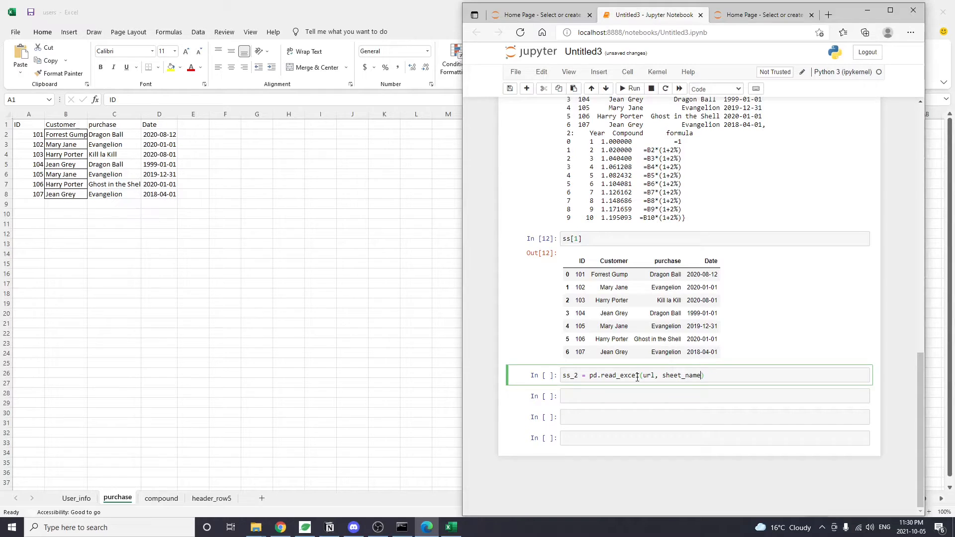
# Step: Load sheets 'User_info', 'purchase', 'header_row5' into ss_2, then all sheets via sheet_name=None
pyautogui.write("=['U'")
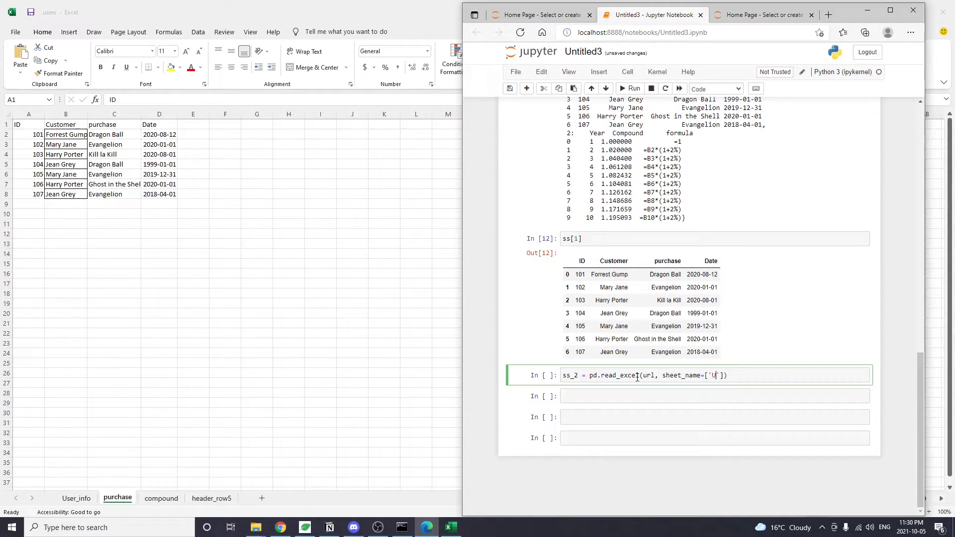
pyautogui.write("ser_info','pur")
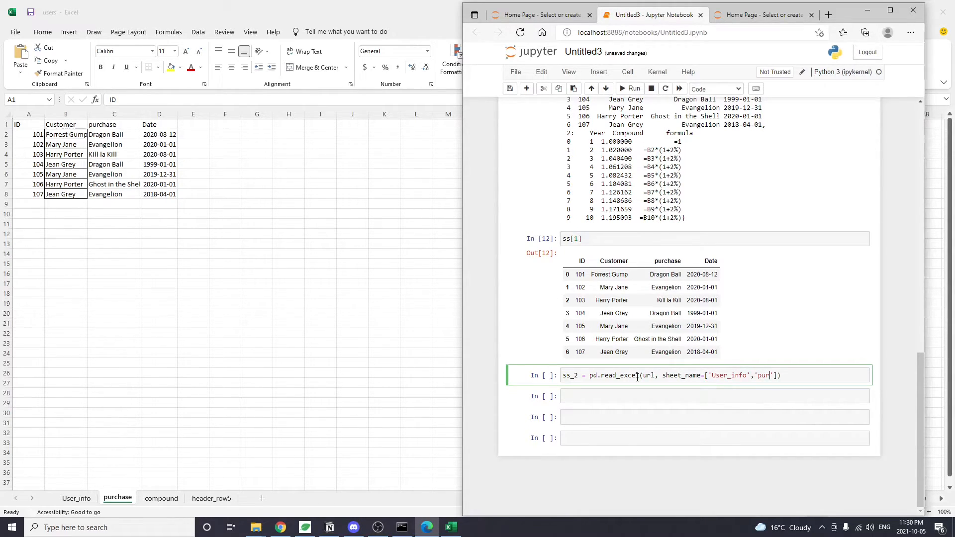
pyautogui.write("chase','header_row5")
pyautogui.click(715, 397)
pyautogui.write('ss_2')
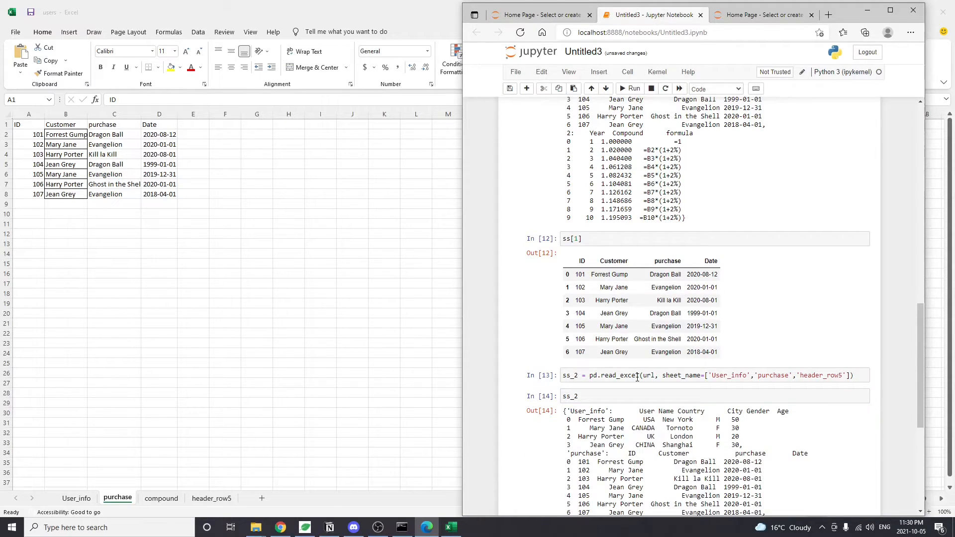
pyautogui.scroll(-3)
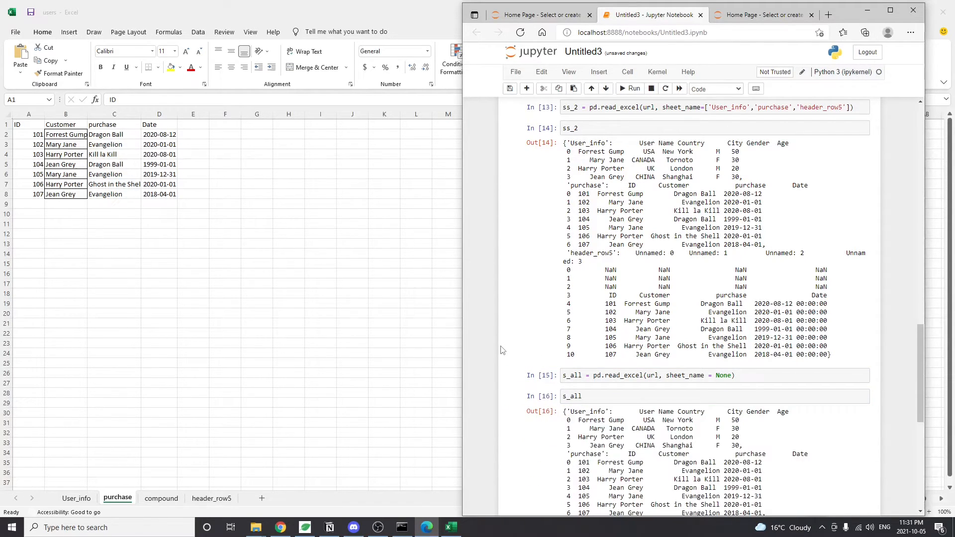
# Step: Scroll through the s_all output and start typing excel = pd.ExcelFile(url)
pyautogui.scroll(-3)
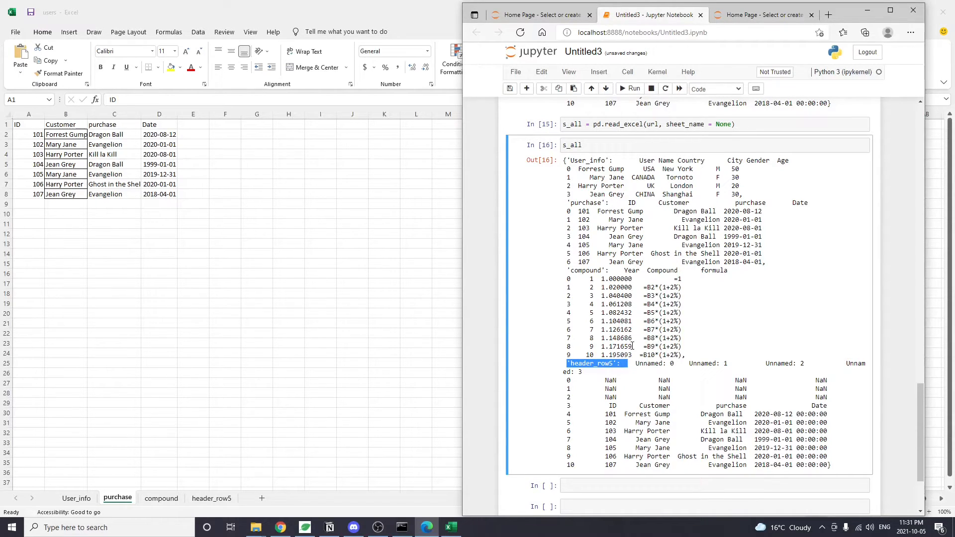
pyautogui.write('excel = pd.ExcelFile(u')
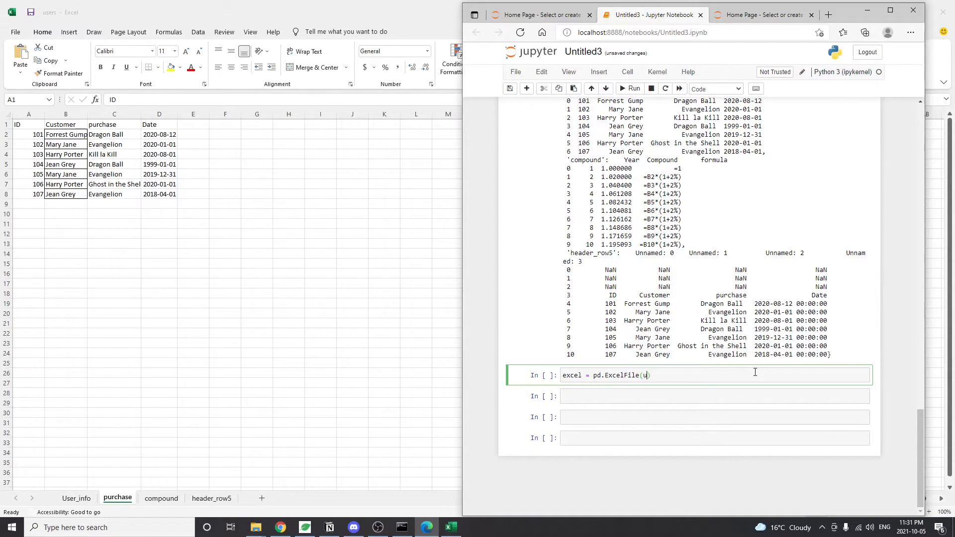
# Step: Create excel = pd.ExcelFile(url) and list excel.sheet_names
pyautogui.write('rl')
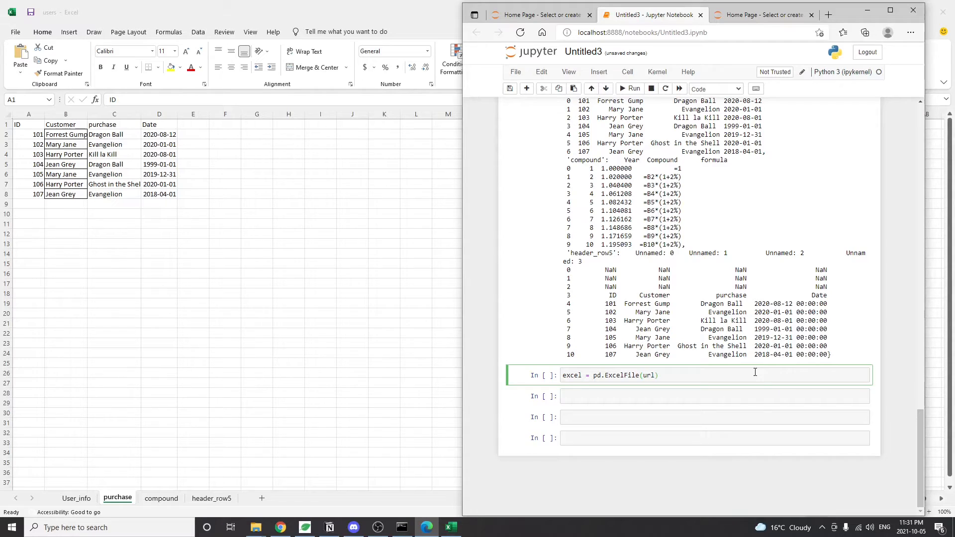
pyautogui.click(630, 88)
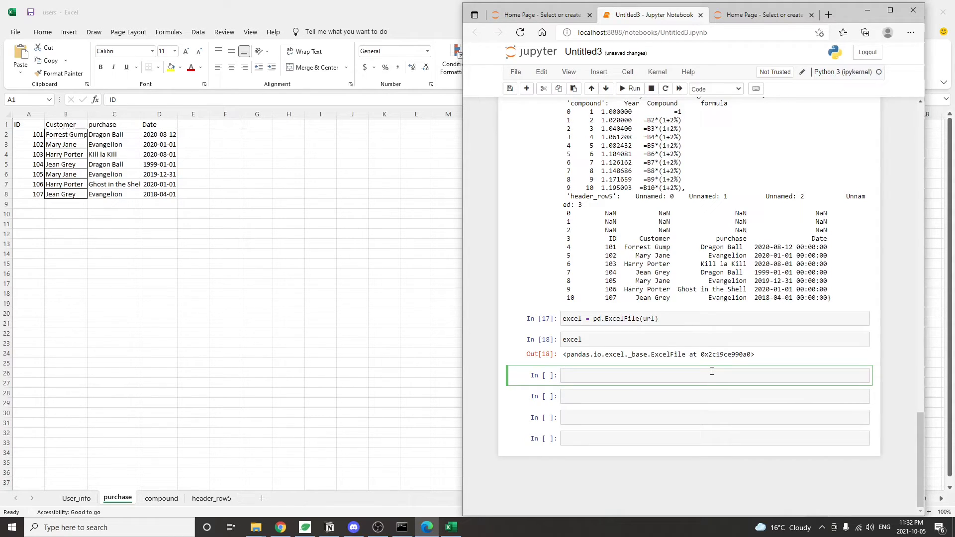
pyautogui.write('exce')
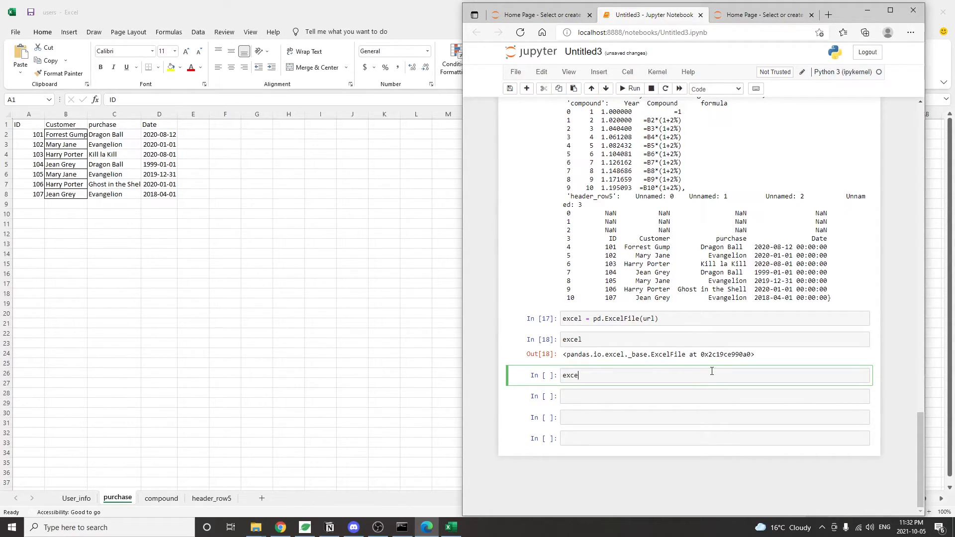
pyautogui.write('l.sheet_names')
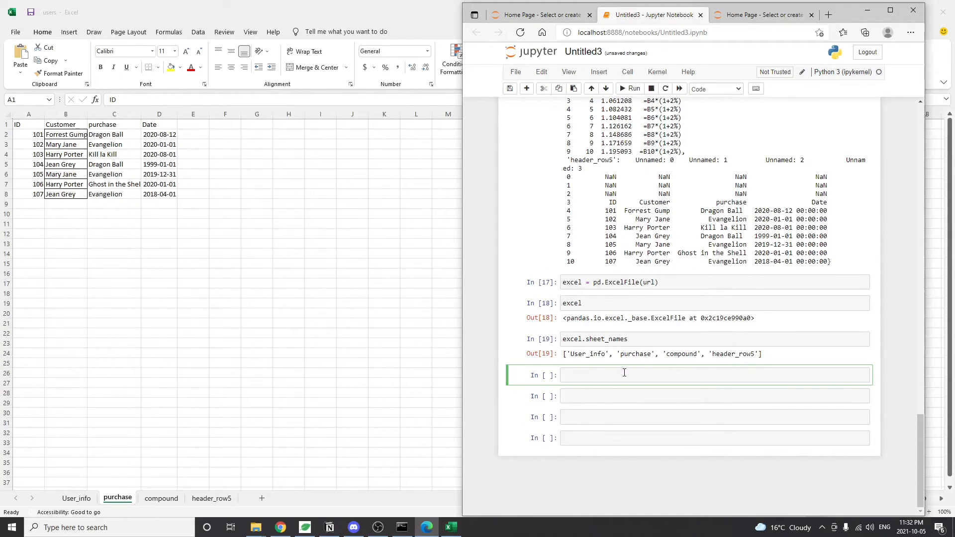
pyautogui.write('excel.')
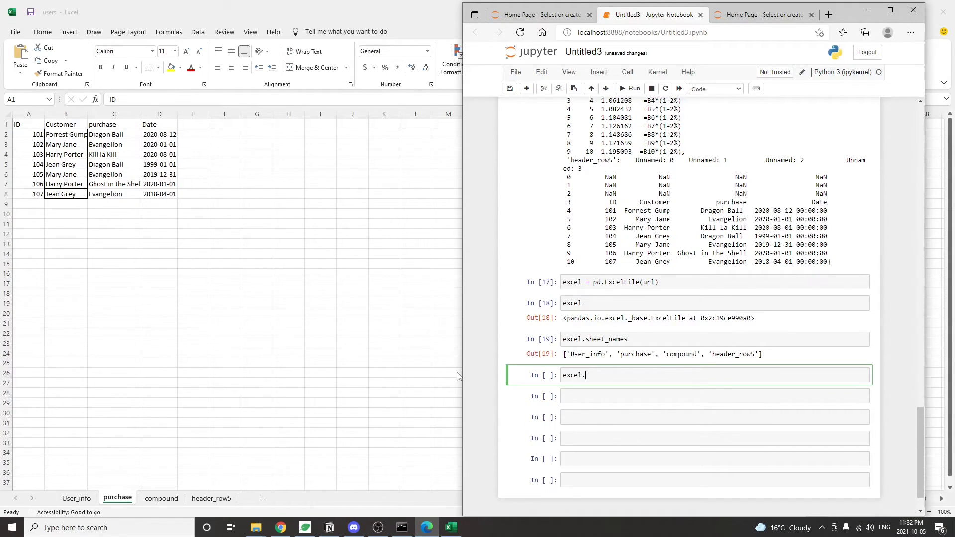
# Step: Run excel.parse('compound') to display the compound sheet
pyautogui.write('parse()')
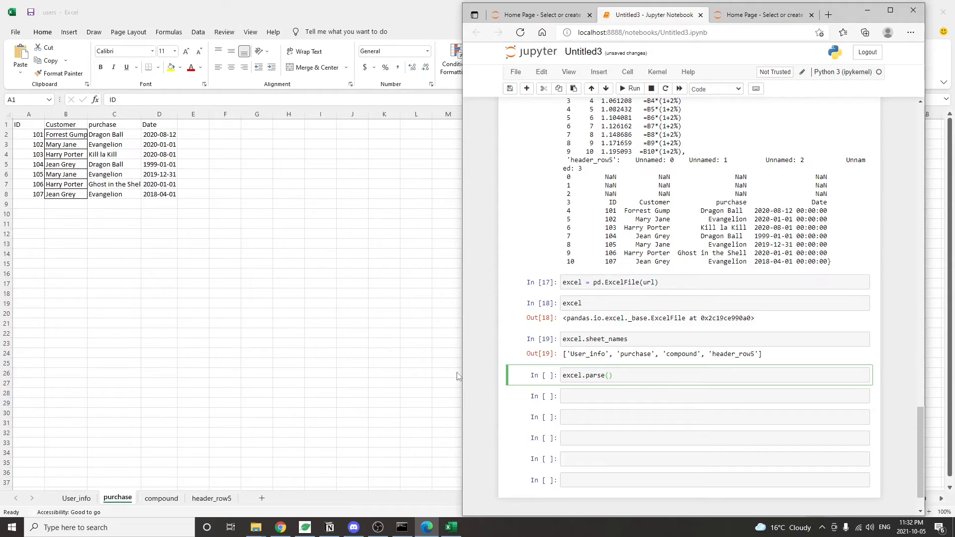
pyautogui.write("'compound'")
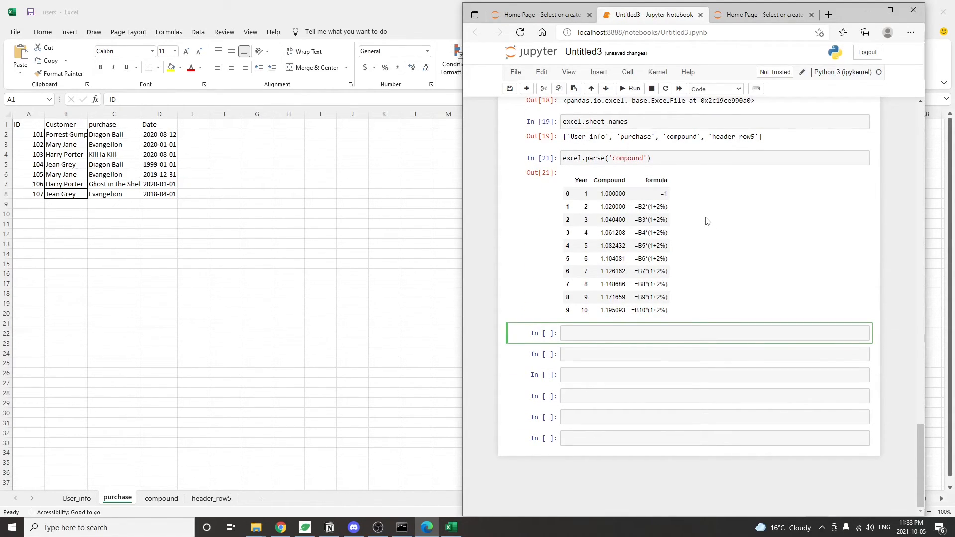
pyautogui.click(712, 333)
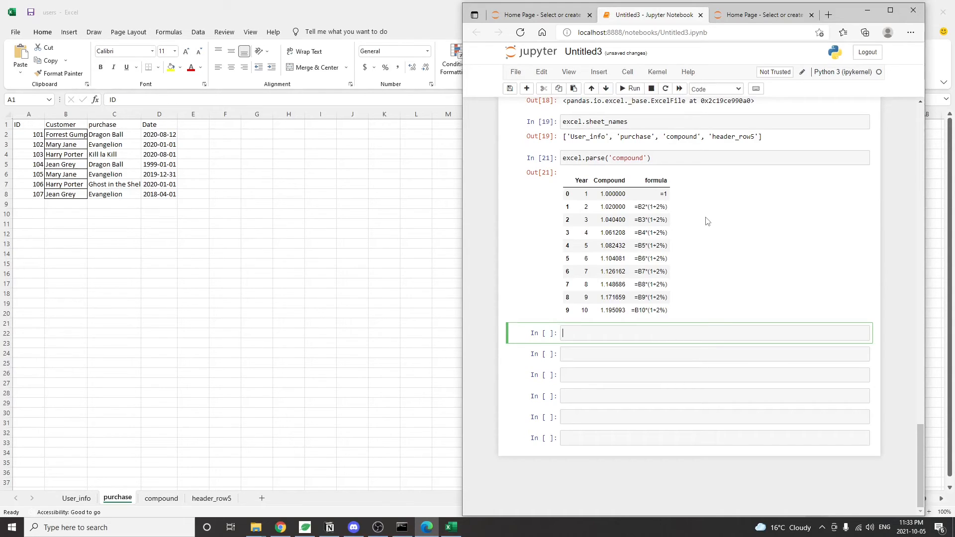